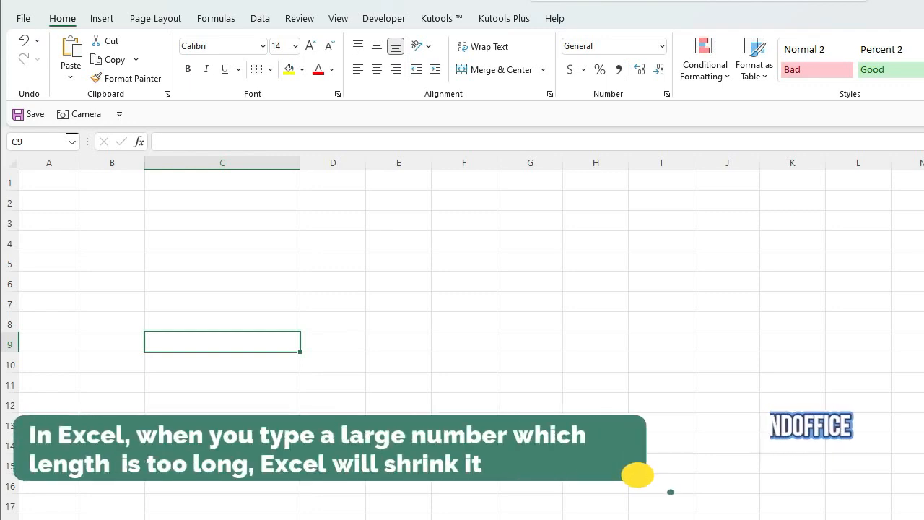
left_click(49, 182)
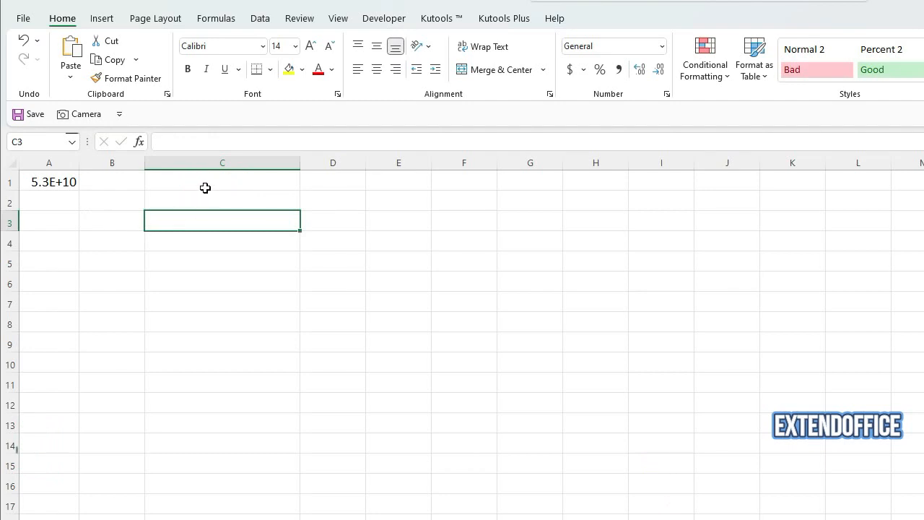
left_click(221, 181)
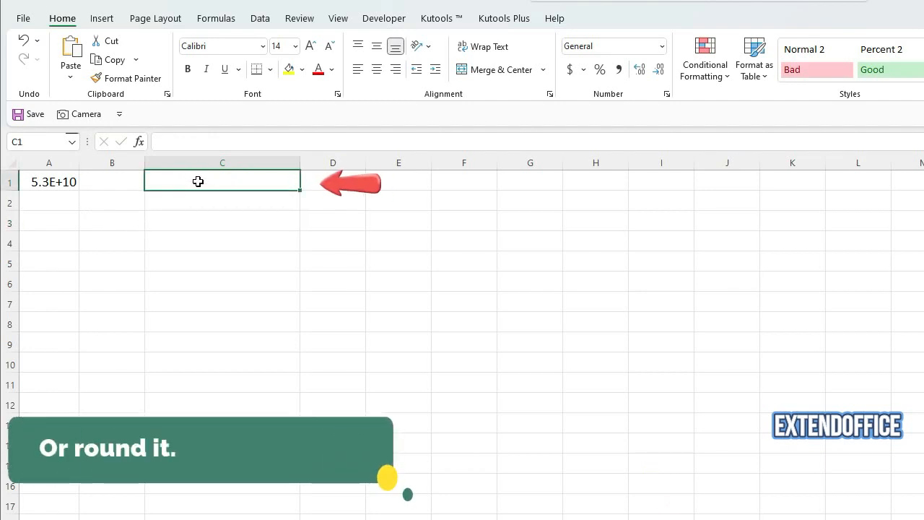
type("543553456546")
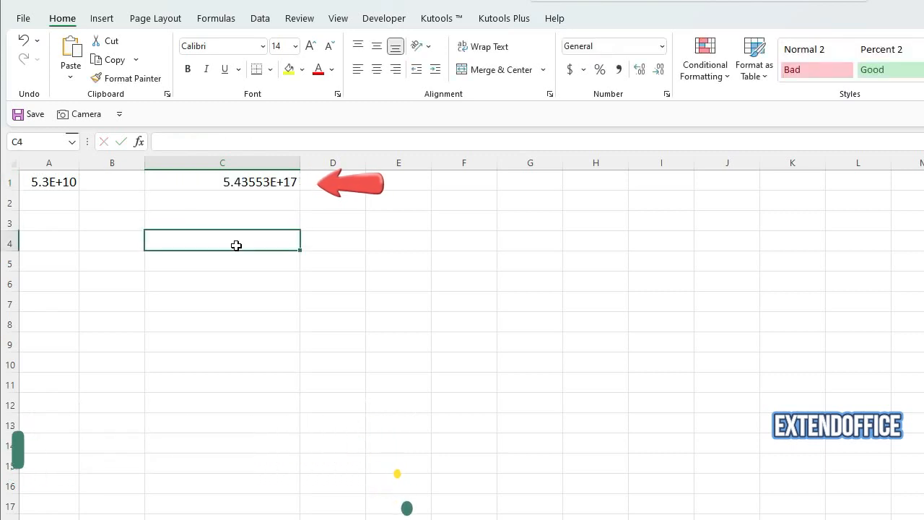
left_click(223, 181)
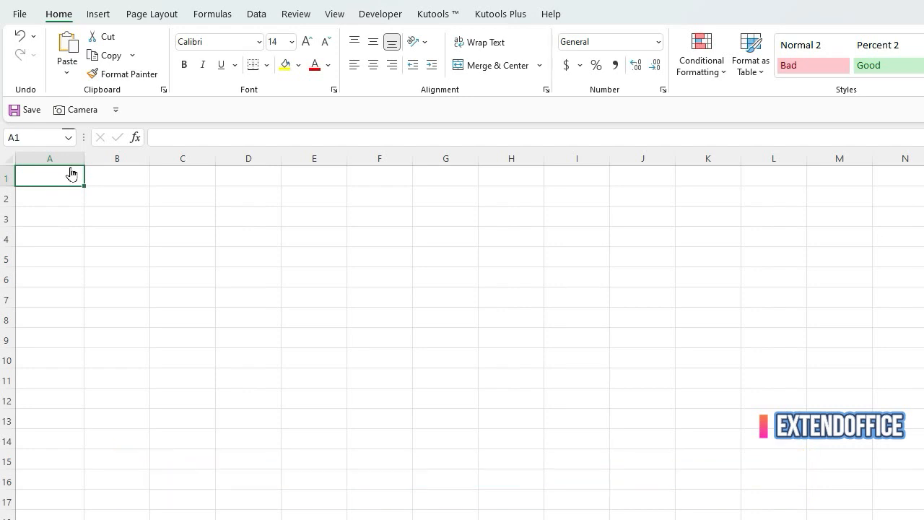
mouse_move(72, 200)
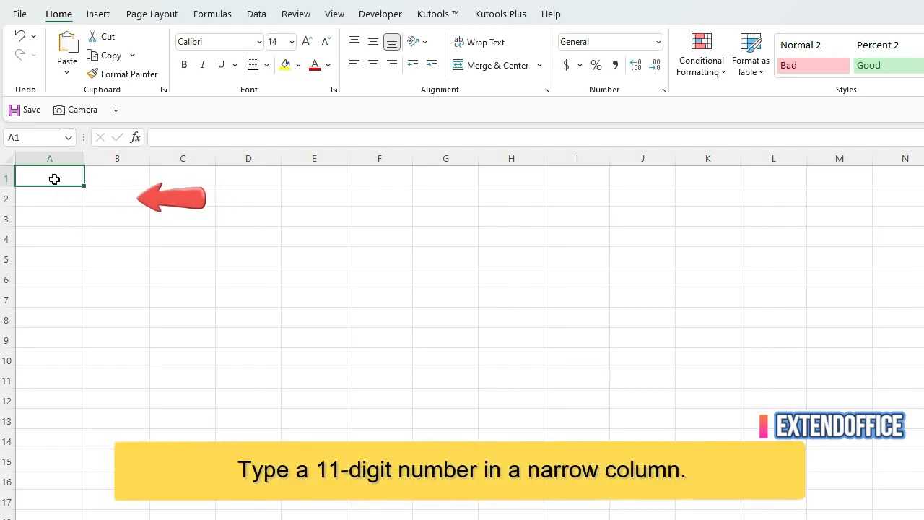
type("3940204-")
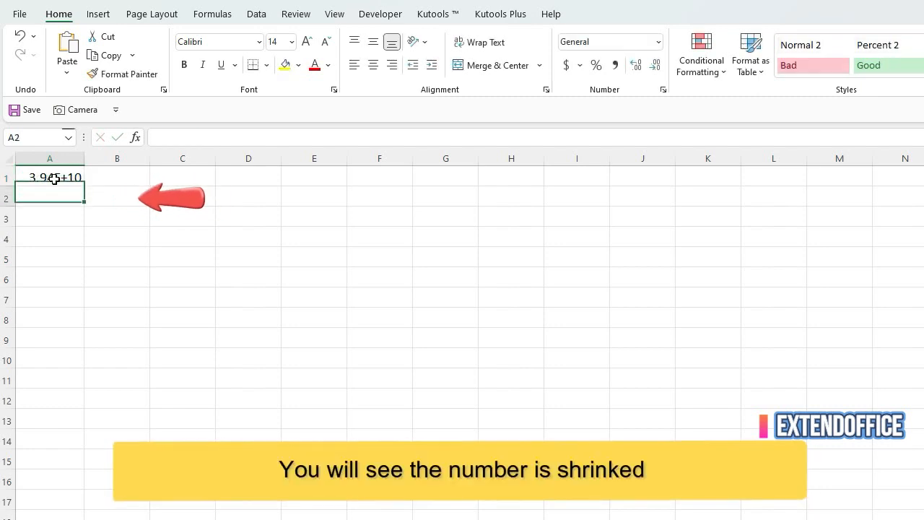
left_click(49, 177)
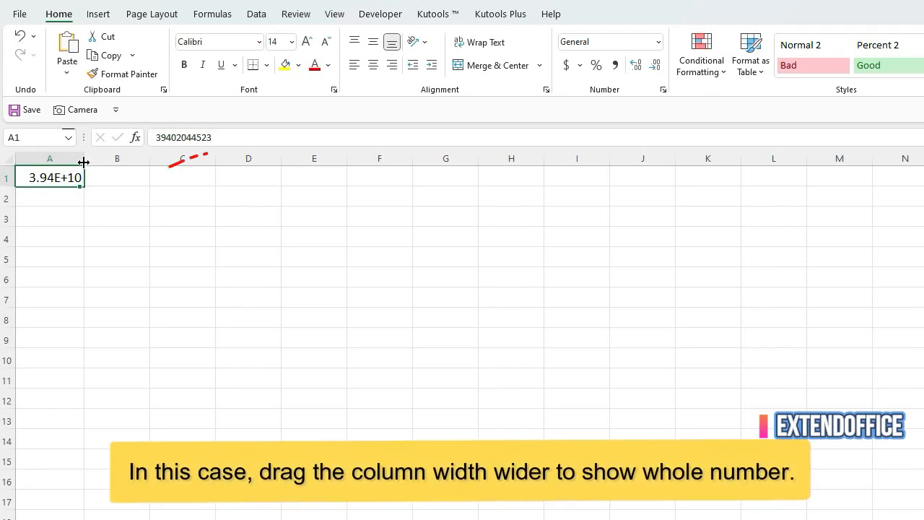
left_click_drag(81, 158, 85, 159)
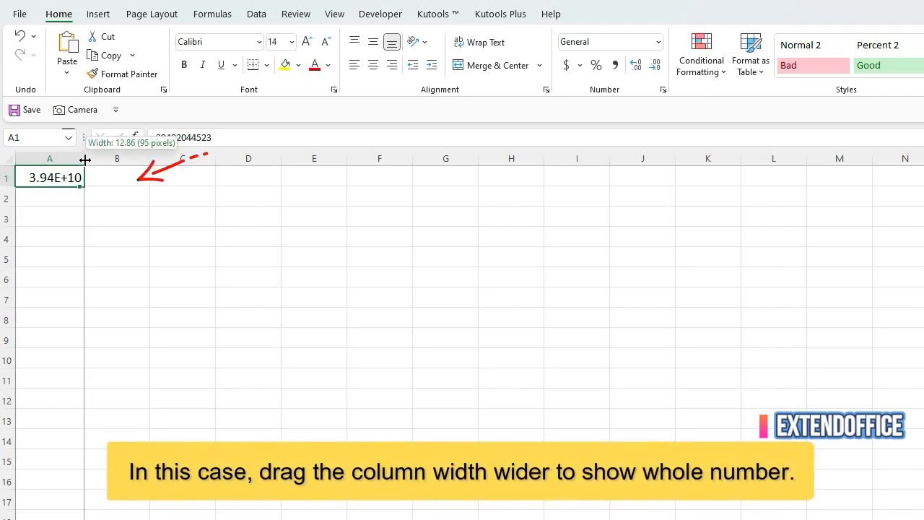
left_click_drag(84, 159, 116, 159)
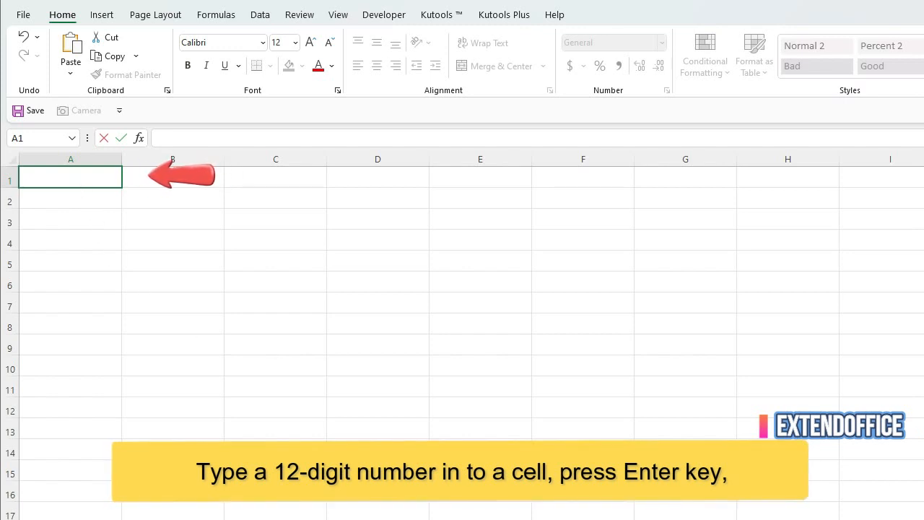
type("384928")
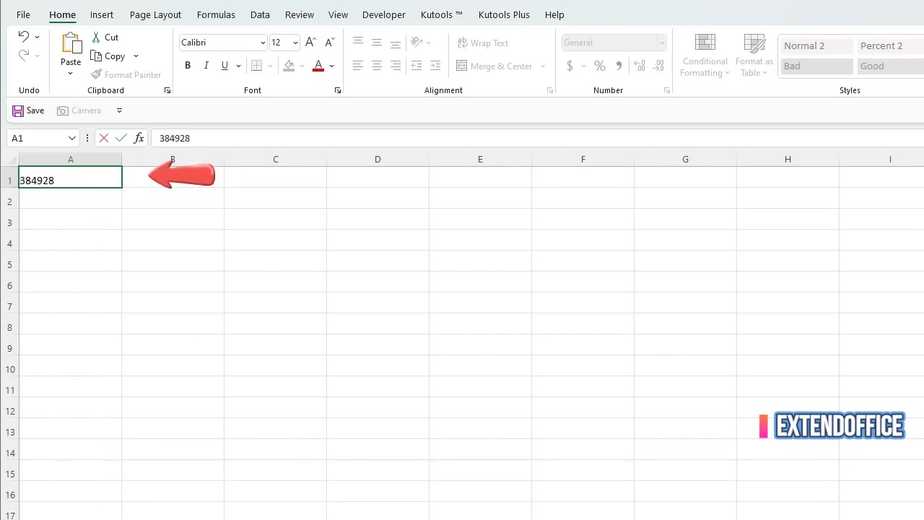
type("3745")
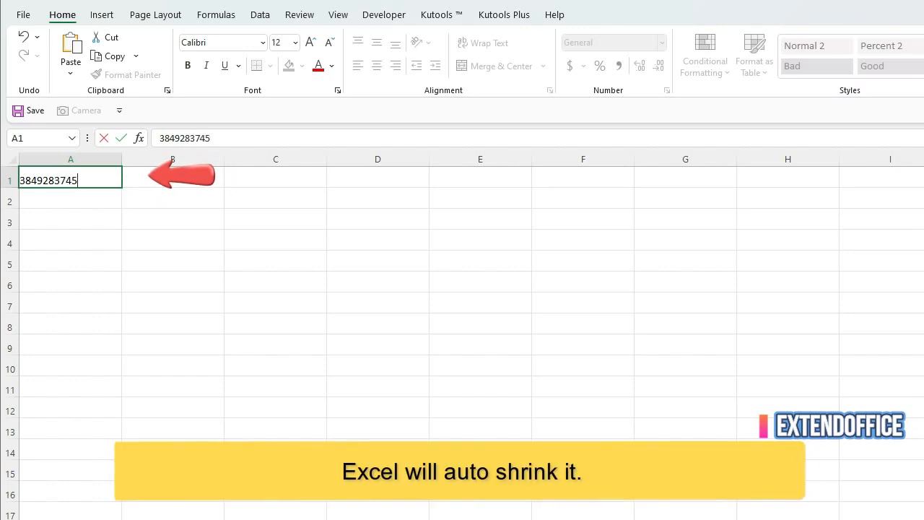
type("83")
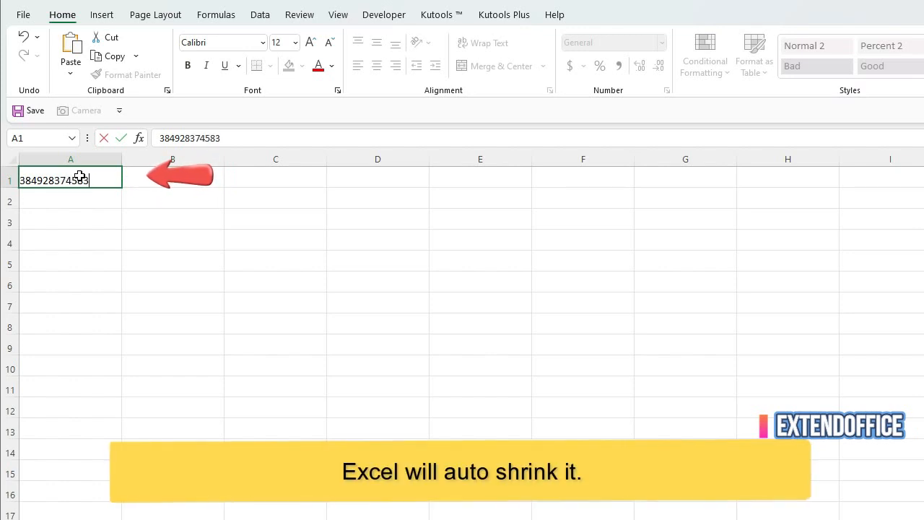
key("Return")
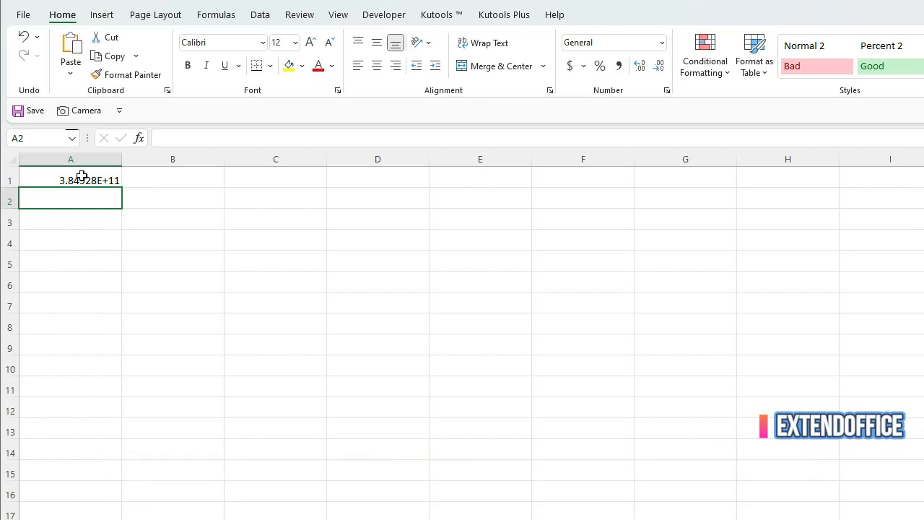
left_click(70, 180)
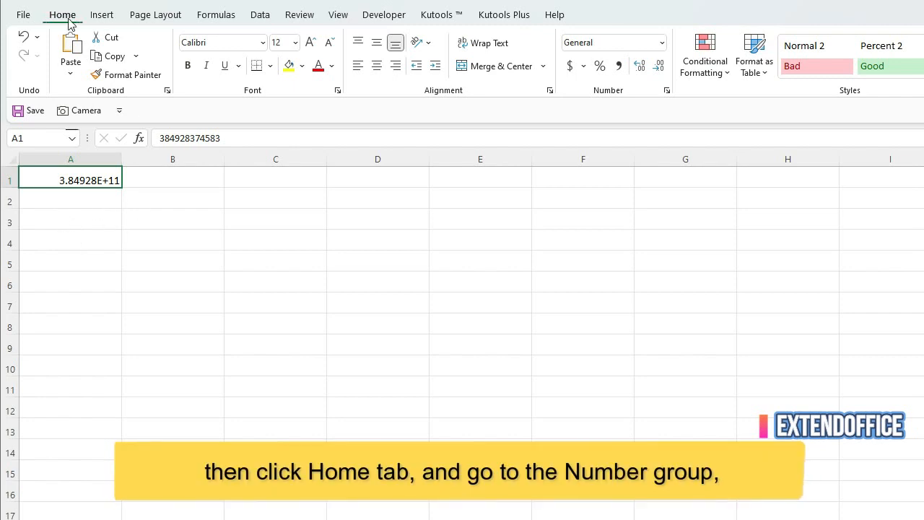
mouse_move(639, 96)
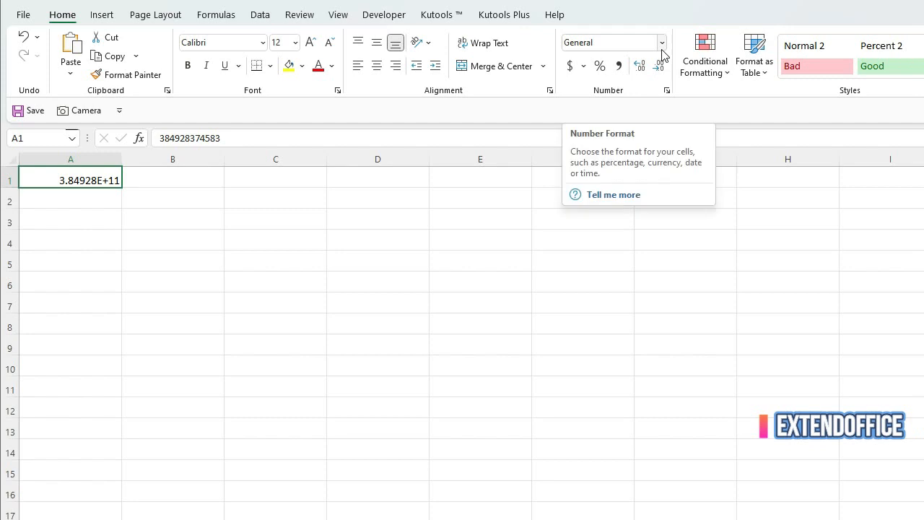
left_click(661, 42)
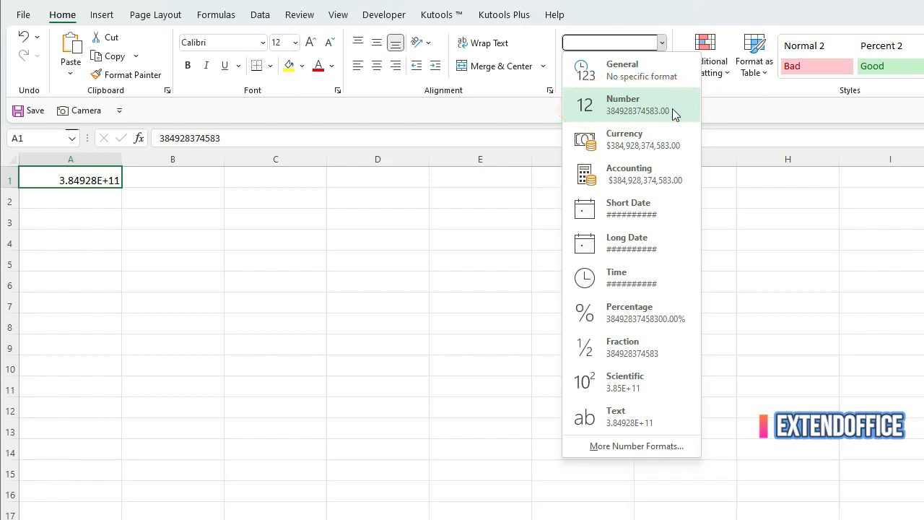
left_click(632, 105)
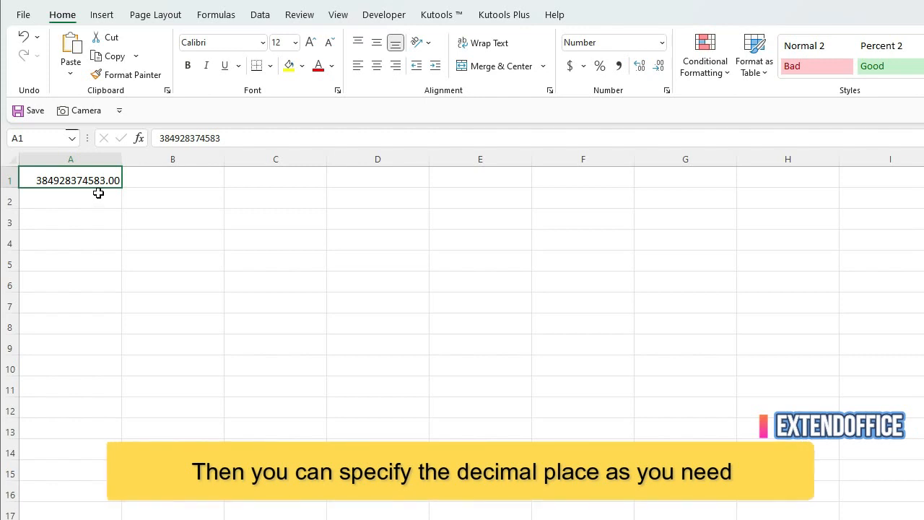
mouse_move(526, 159)
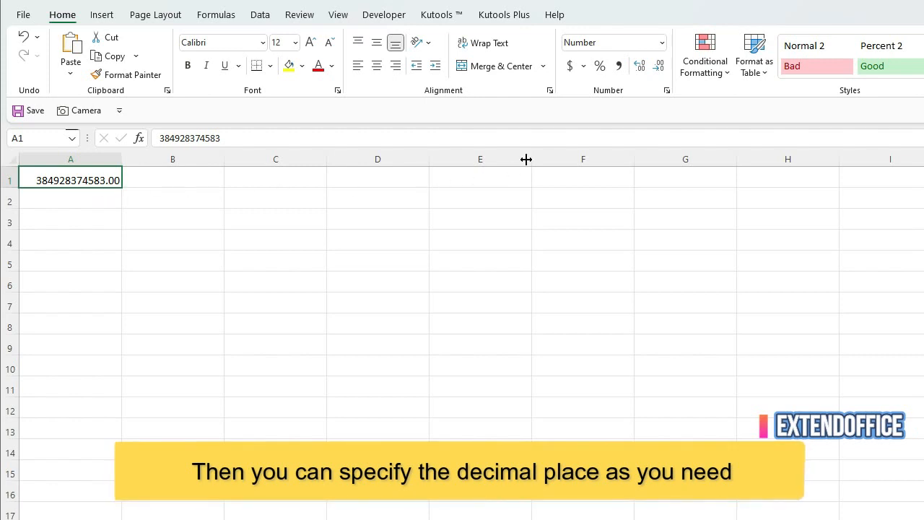
mouse_move(646, 76)
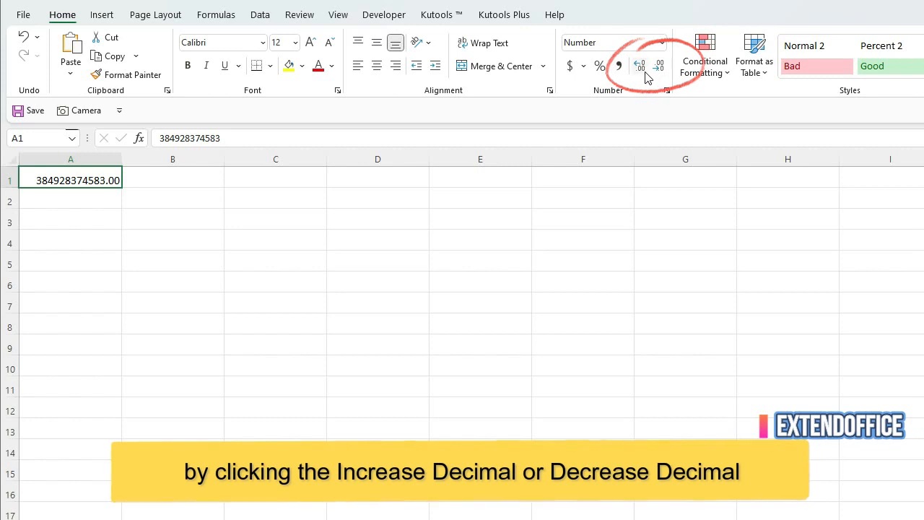
left_click(639, 66)
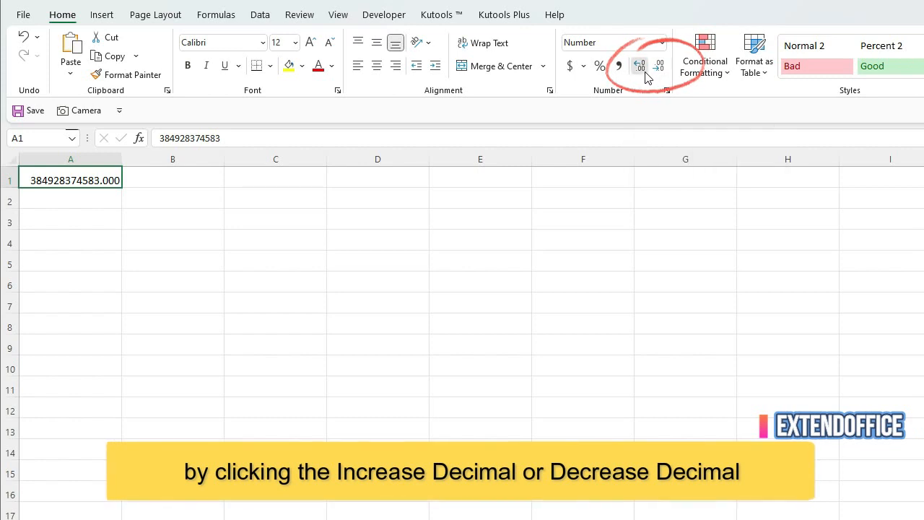
left_click(658, 66)
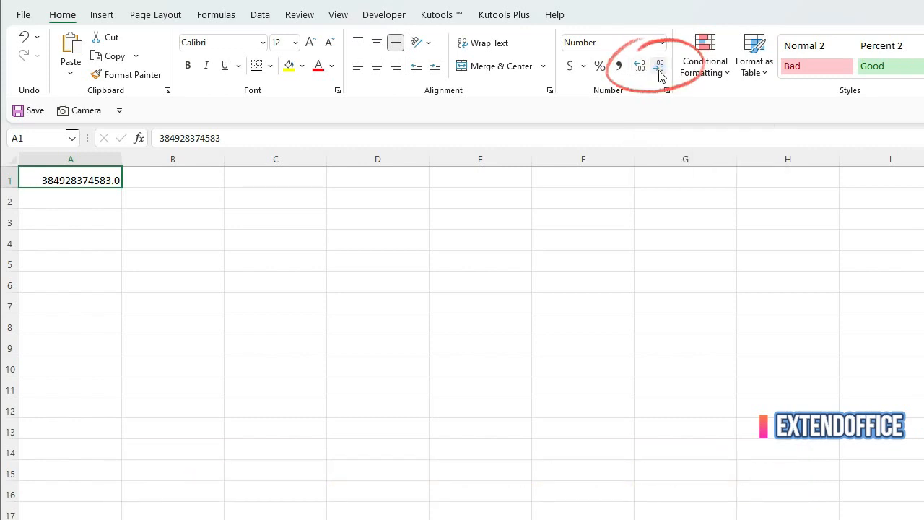
left_click(659, 65)
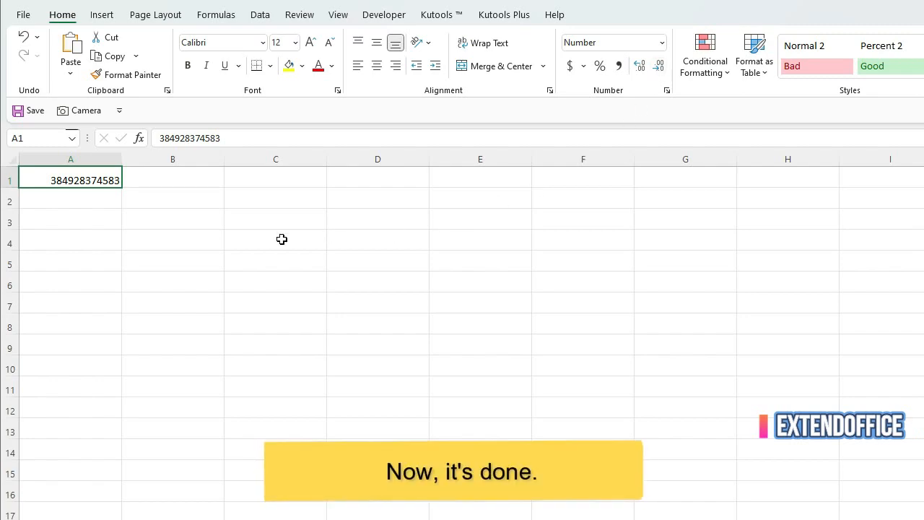
mouse_move(154, 231)
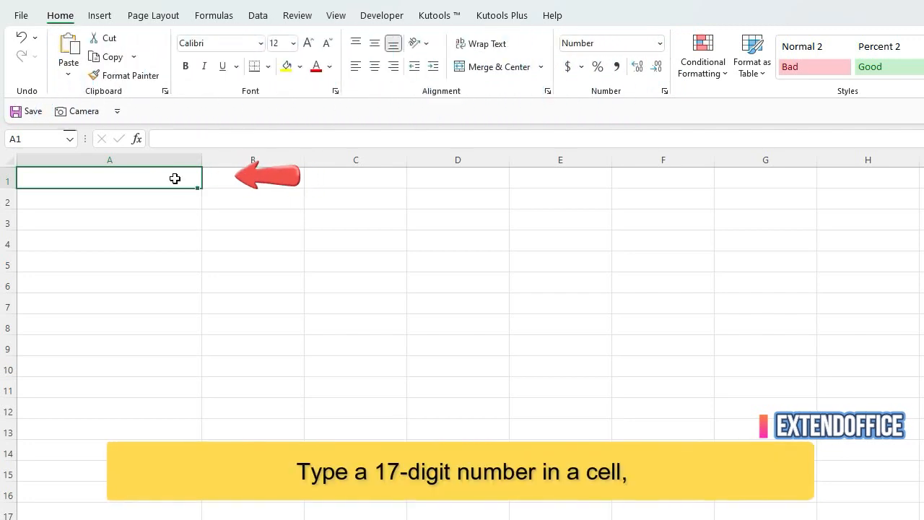
Enter a 17-digit number in A1, showing 83940293748594900.00, then select A2.
type("83940293748594900.00")
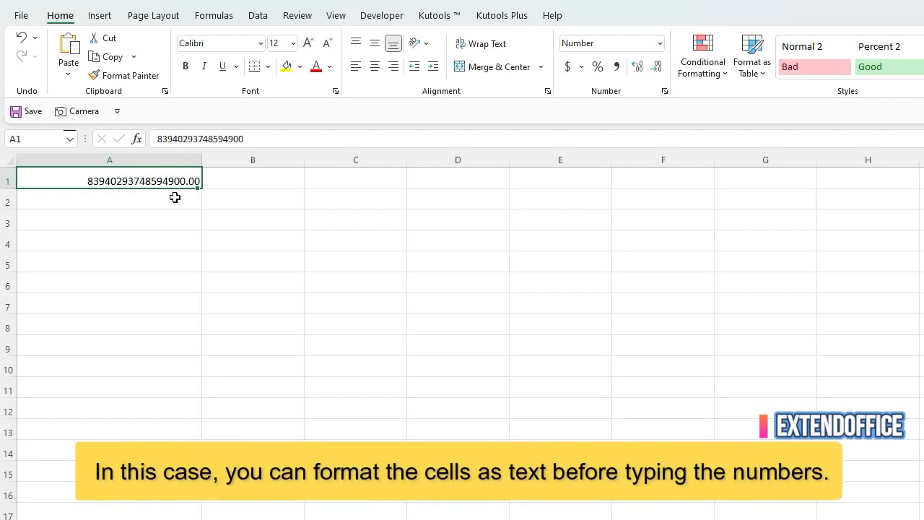
left_click(109, 201)
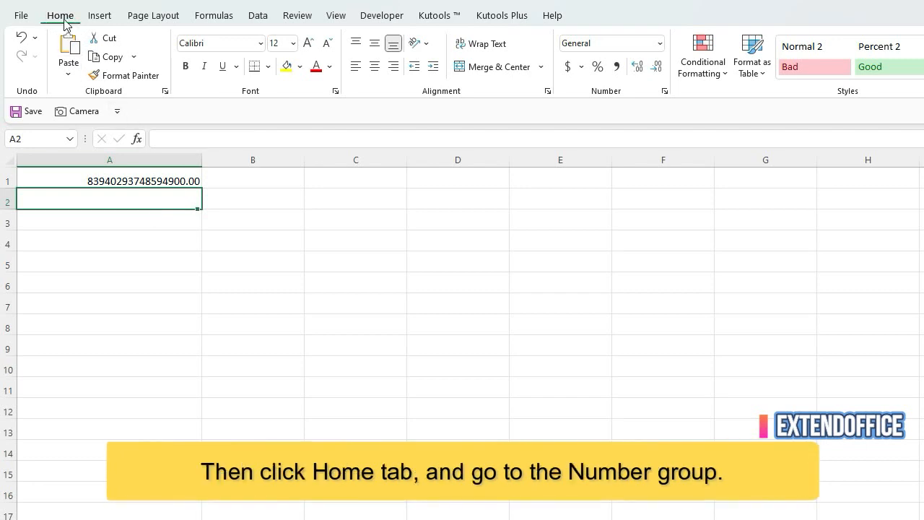
left_click(657, 42)
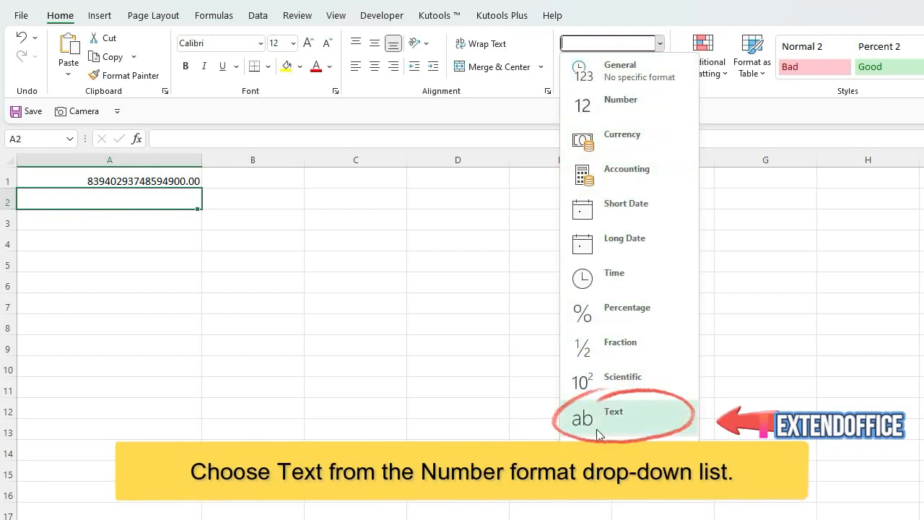
left_click(613, 416)
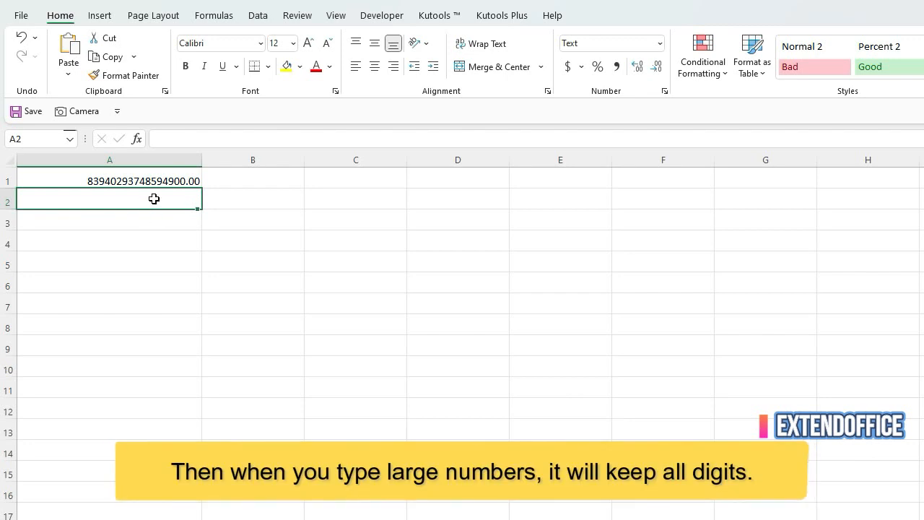
type("930583940503")
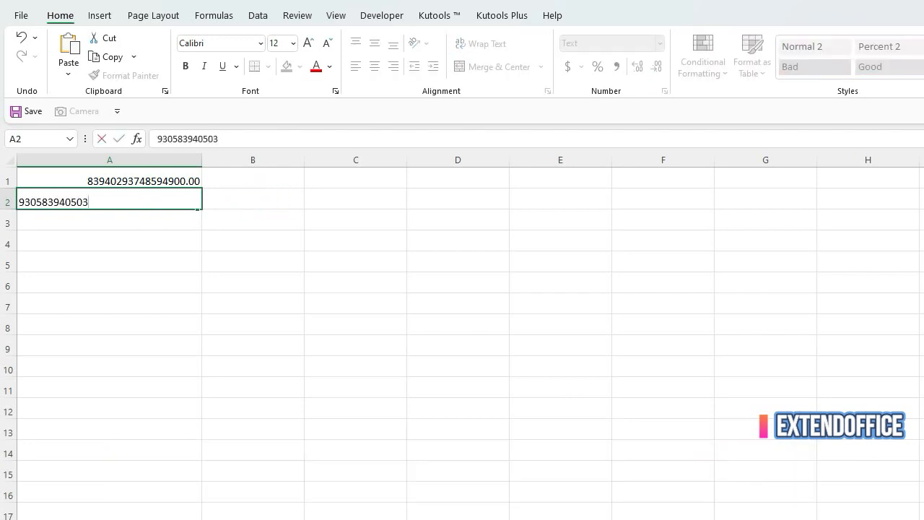
type("0402045")
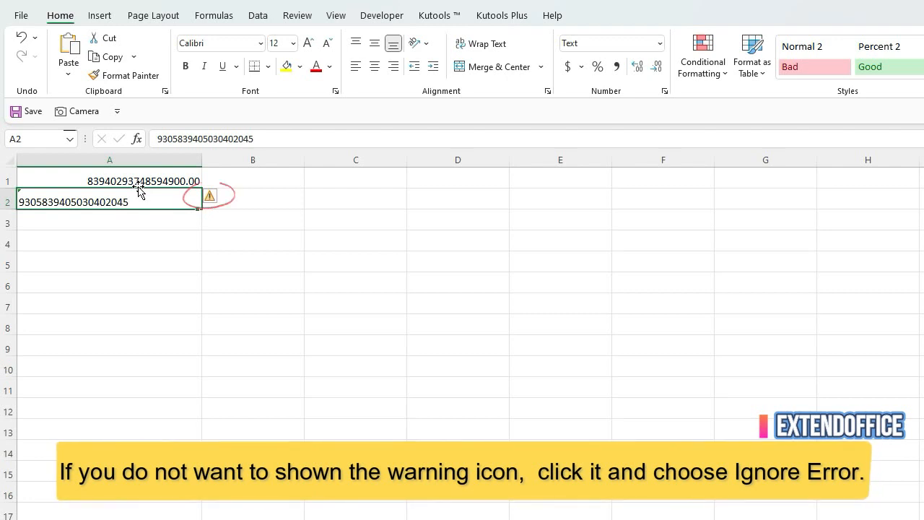
mouse_move(147, 193)
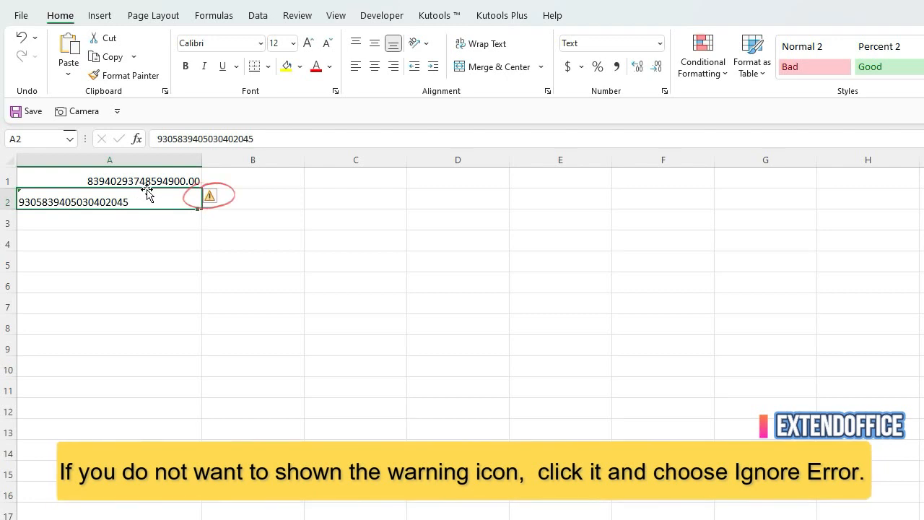
Choose Ignore Error on A2's number-stored-as-text warning.
left_click(221, 195)
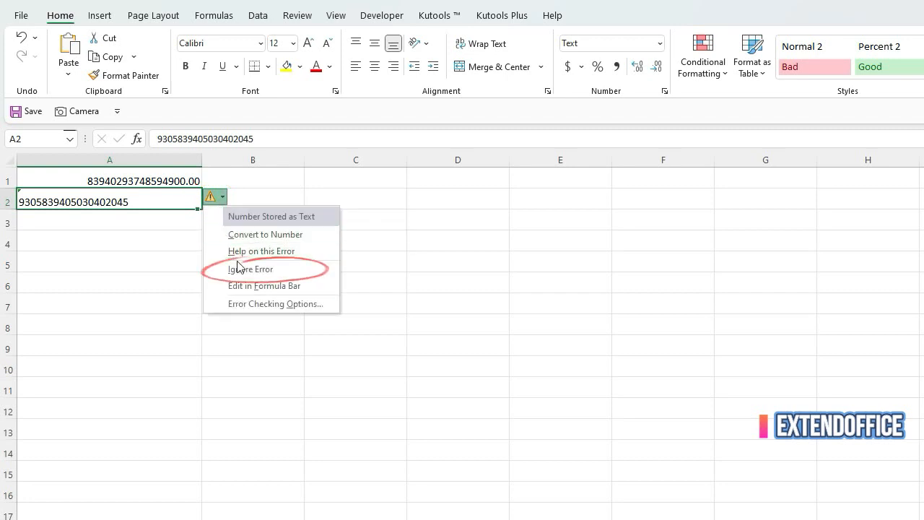
mouse_move(250, 269)
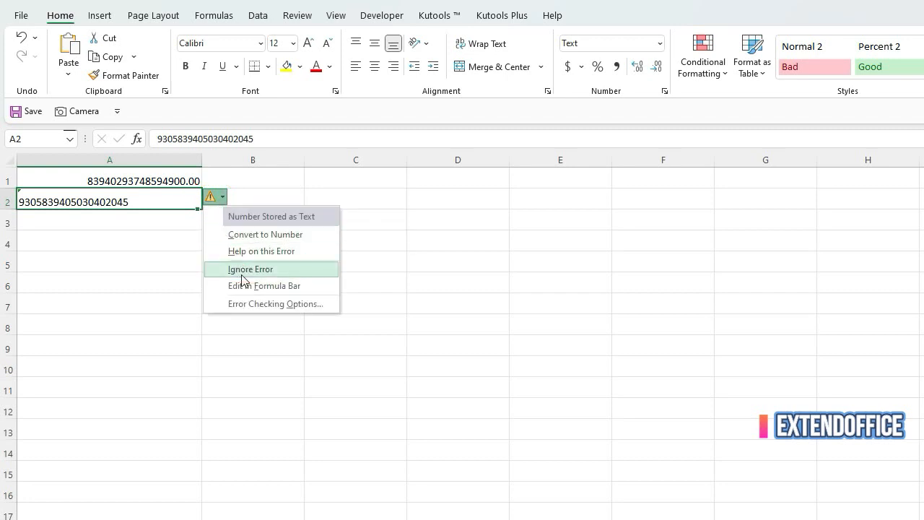
left_click(249, 269)
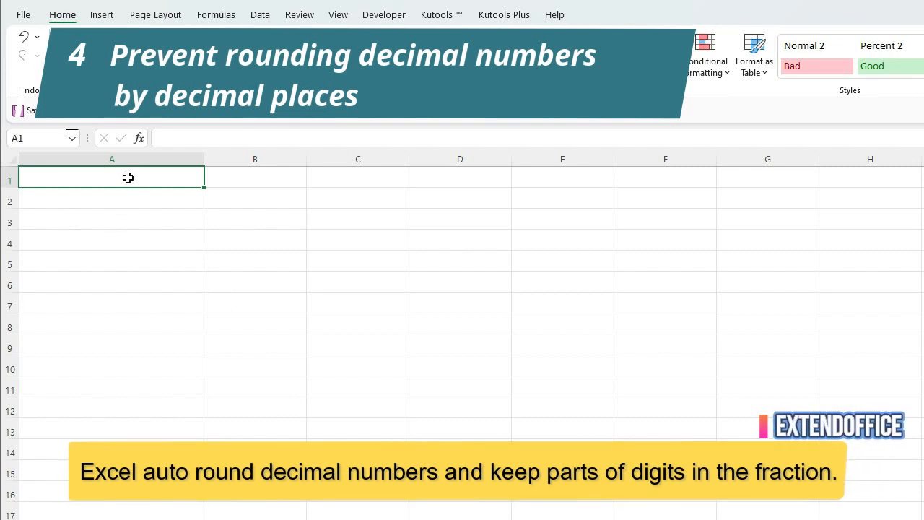
Enter 8634.565658 in A1 and reselect the cell, seeing the rounded display.
type("863")
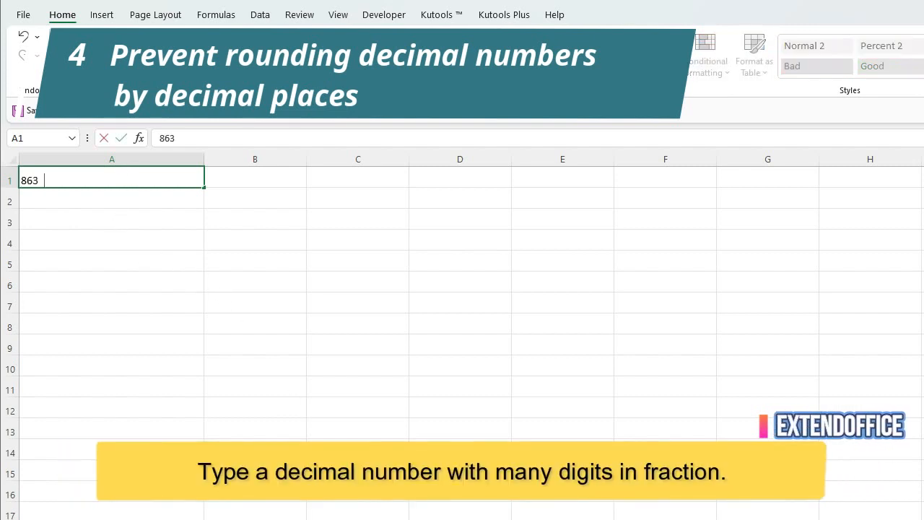
type("4.565658")
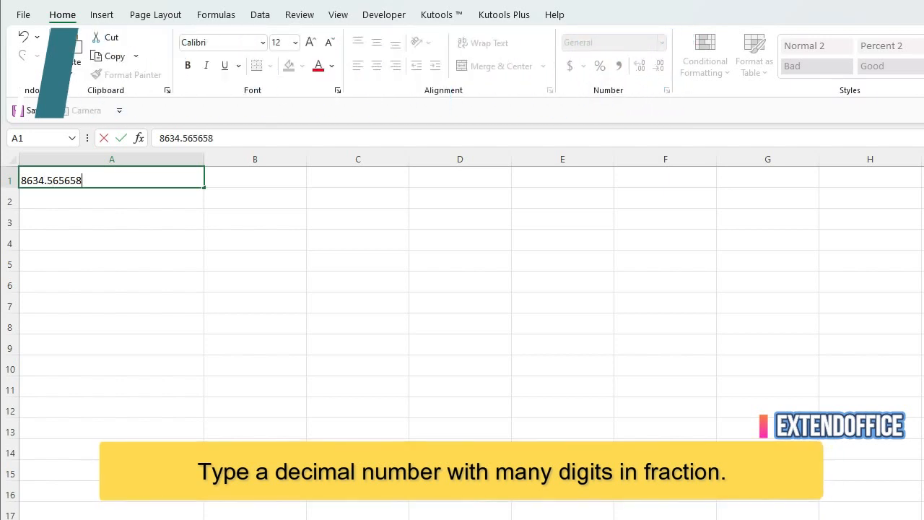
key("enter")
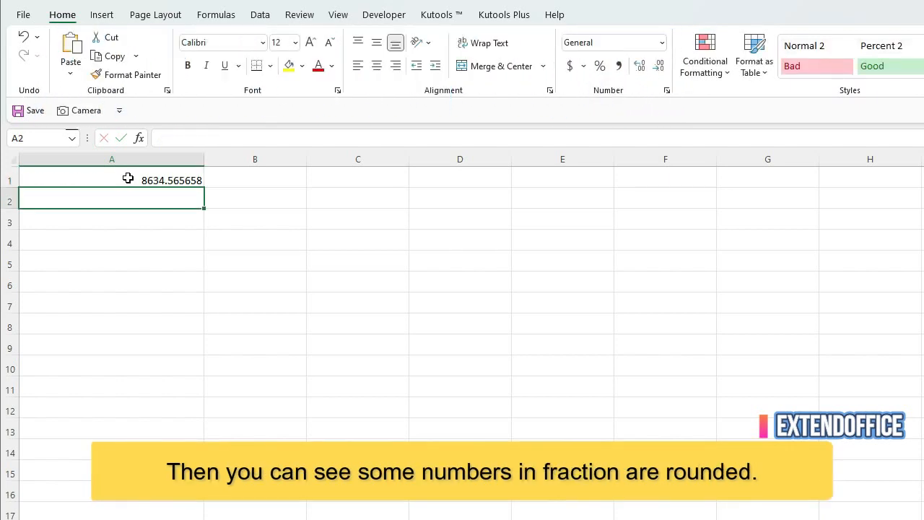
left_click(111, 180)
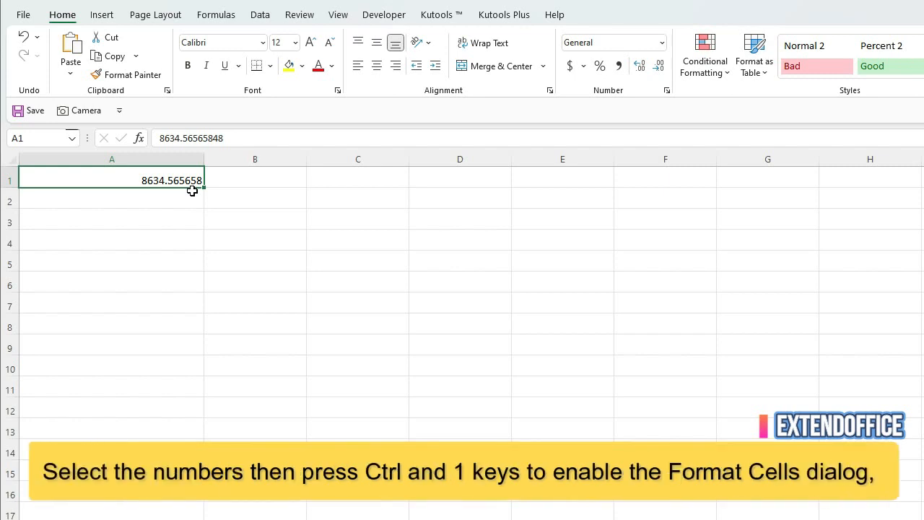
mouse_move(198, 199)
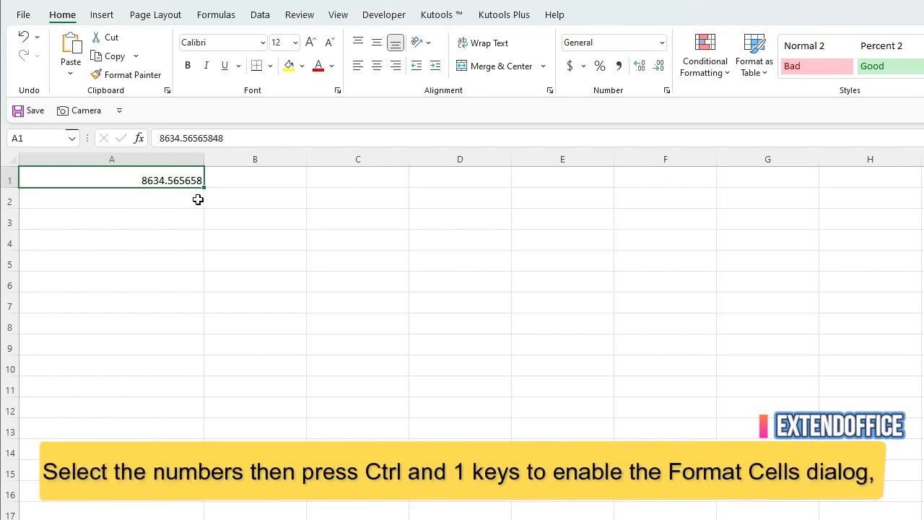
Give A1 Number format with 10 decimal places, showing 8634.5656584800.
key("ctrl+1")
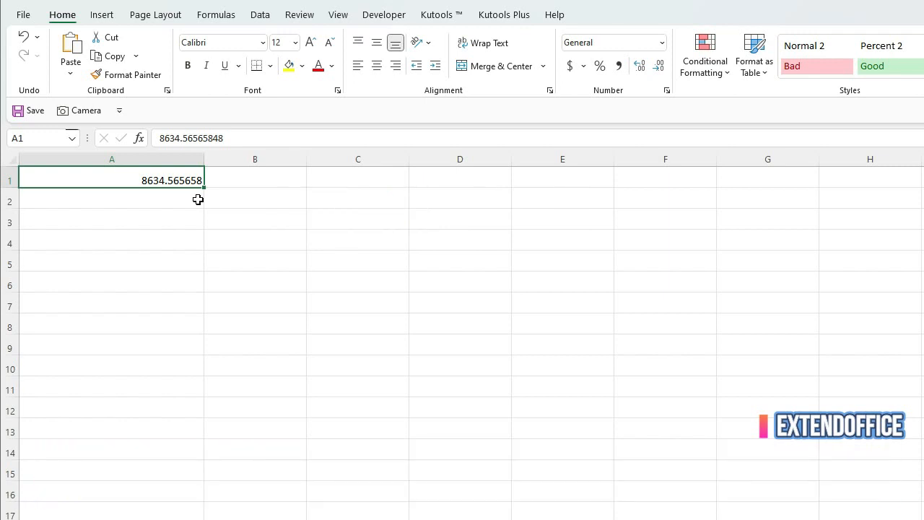
key("ctrl+1")
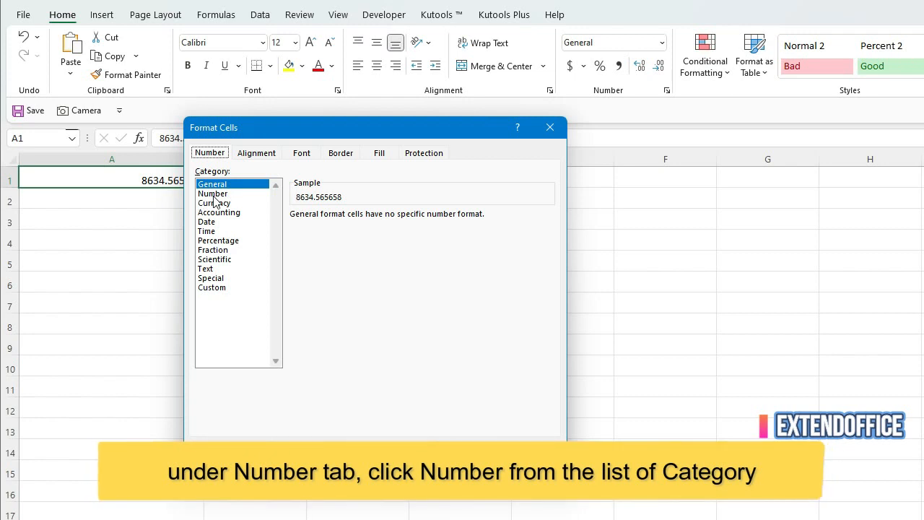
left_click(213, 193)
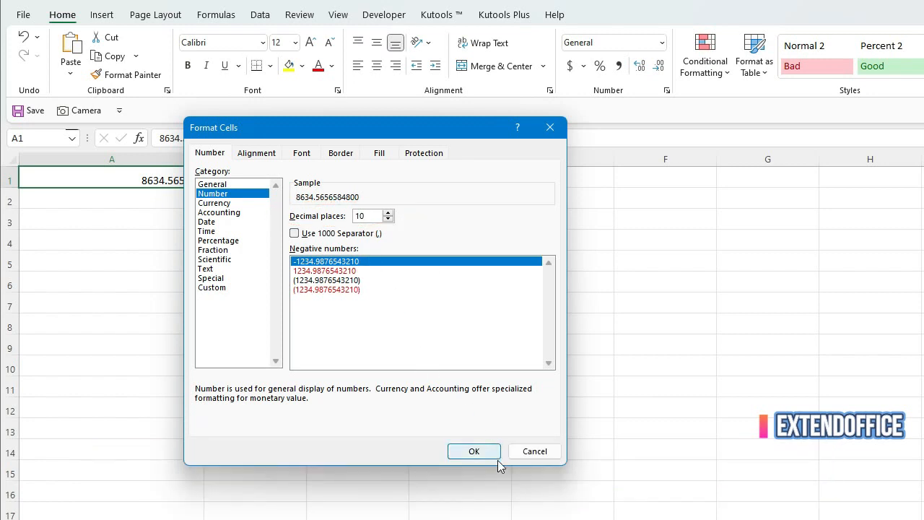
left_click(474, 451)
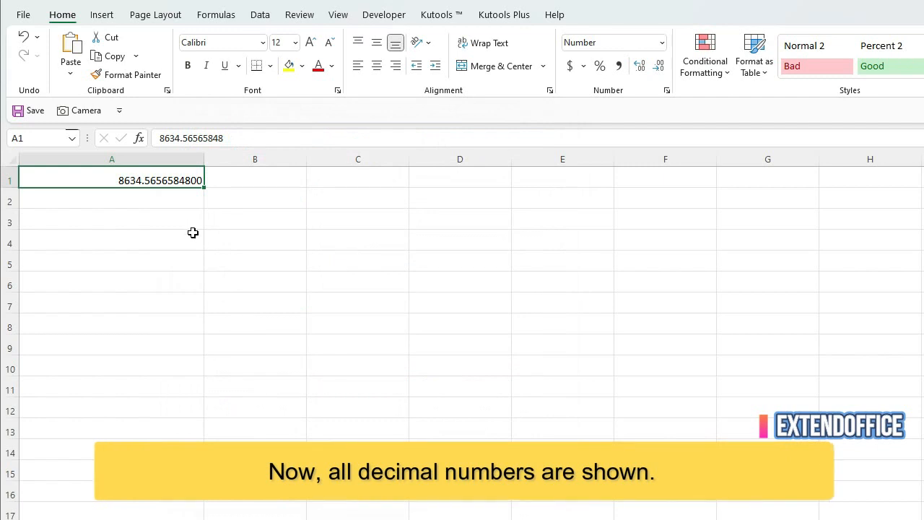